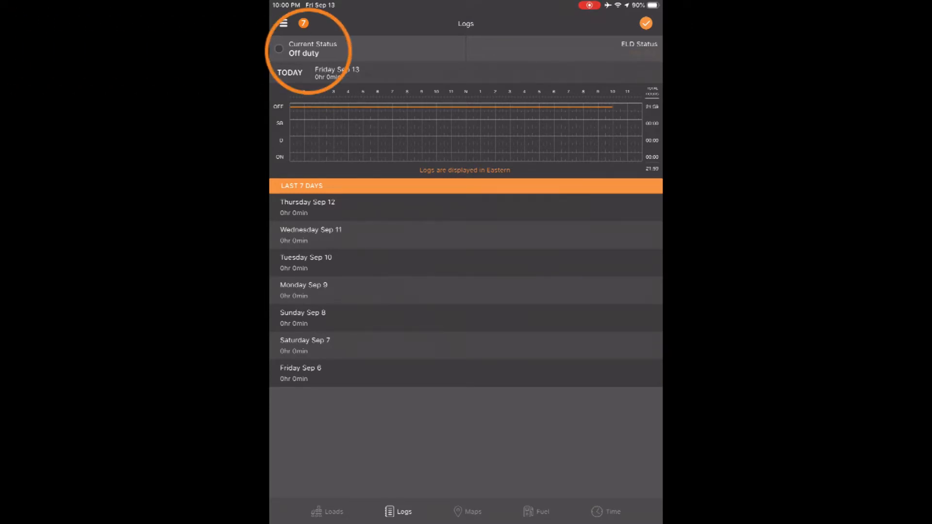
- Open the duty status options from Current Status on the Logs screen
left_click(307, 46)
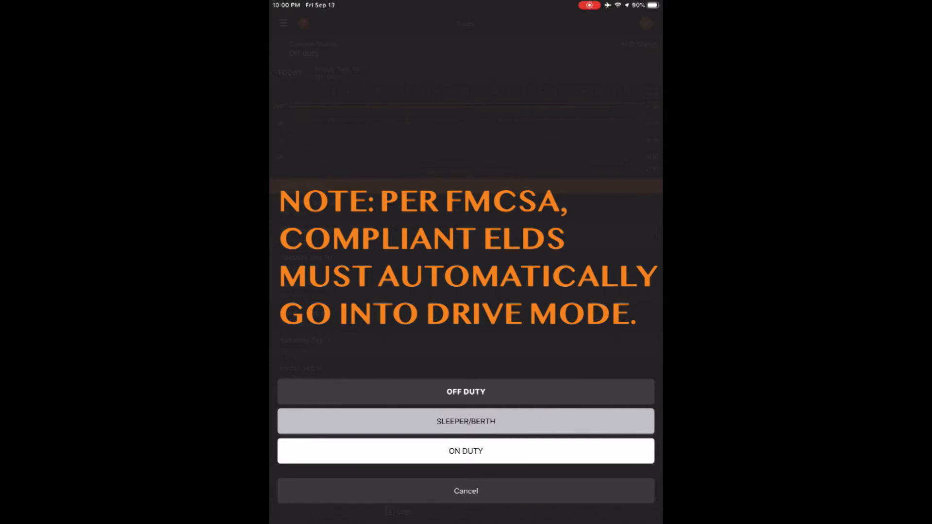
- Choose ON DUTY in the status action sheet, replacing Off duty
left_click(465, 451)
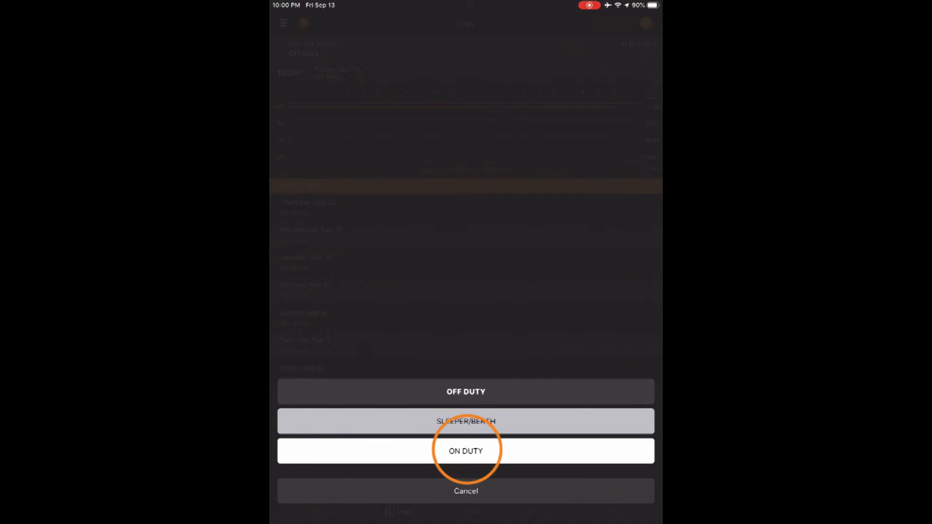
left_click(465, 450)
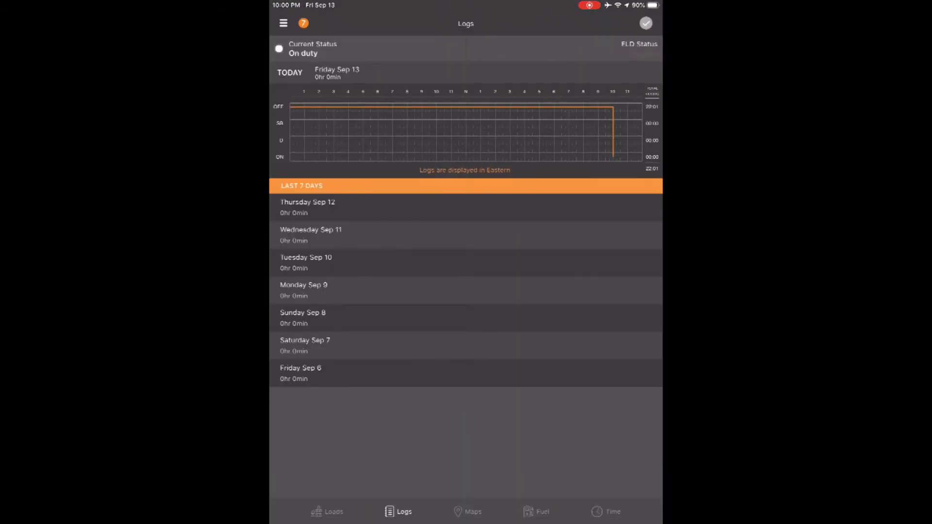